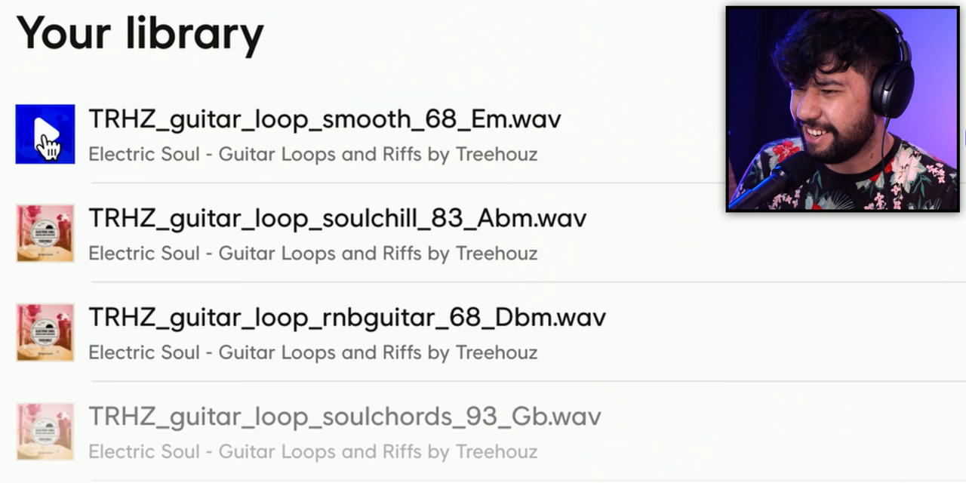
# Preview the TRHZ_guitar_loop_smooth_68_Em.wav loop in the Splice library
pyautogui.click(45, 134)
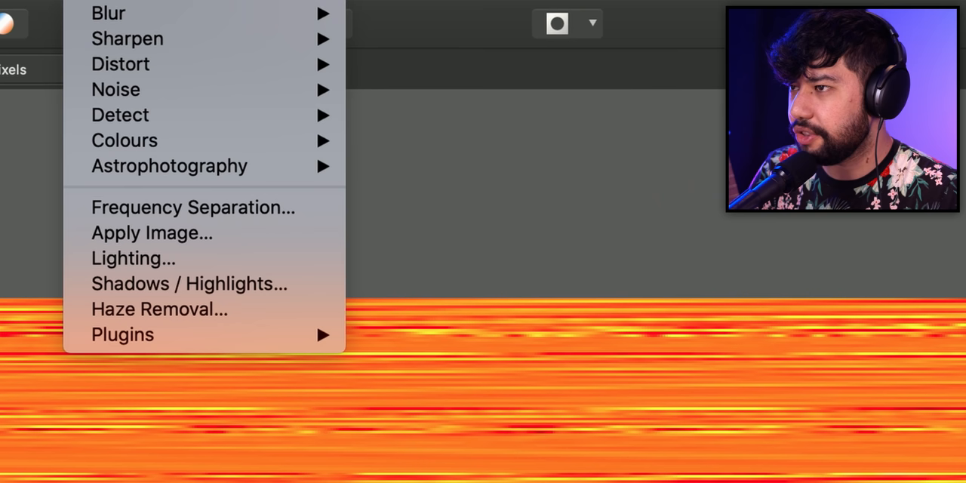
# Apply a small-radius Gaussian Blur to the drum loop spectrogram
pyautogui.click(108, 12)
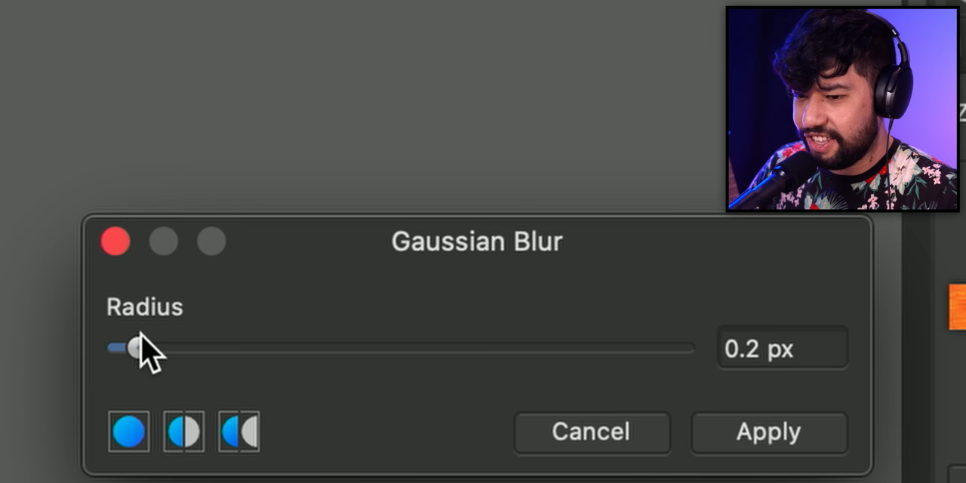
pyautogui.click(767, 432)
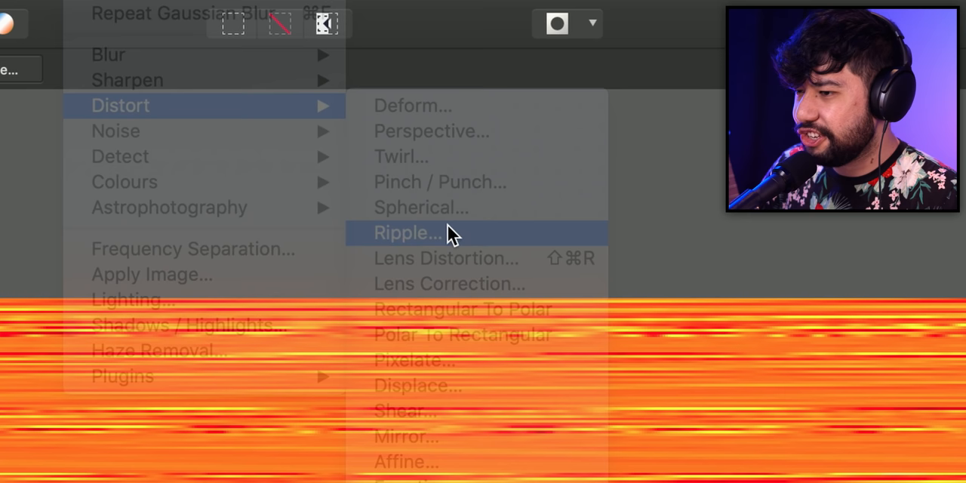
# Warp the spectrogram with a Ripple distortion at raised intensity
pyautogui.click(408, 232)
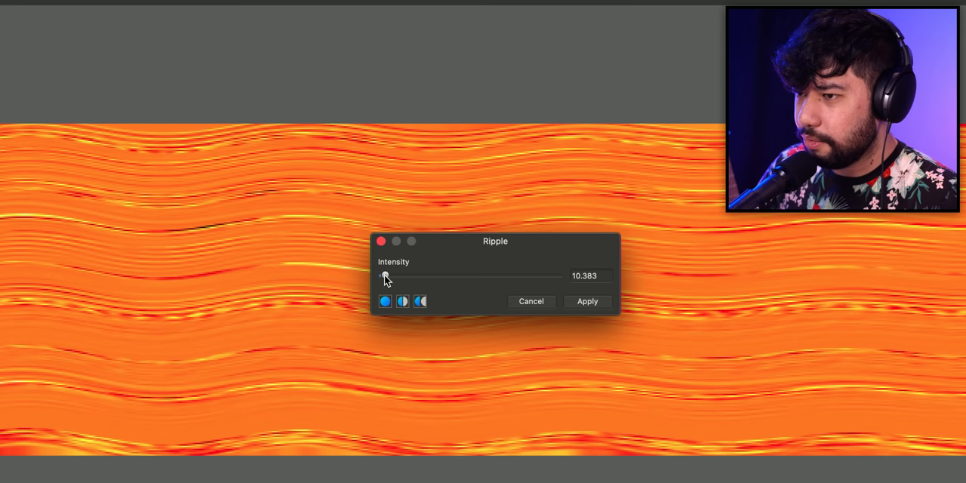
pyautogui.click(585, 301)
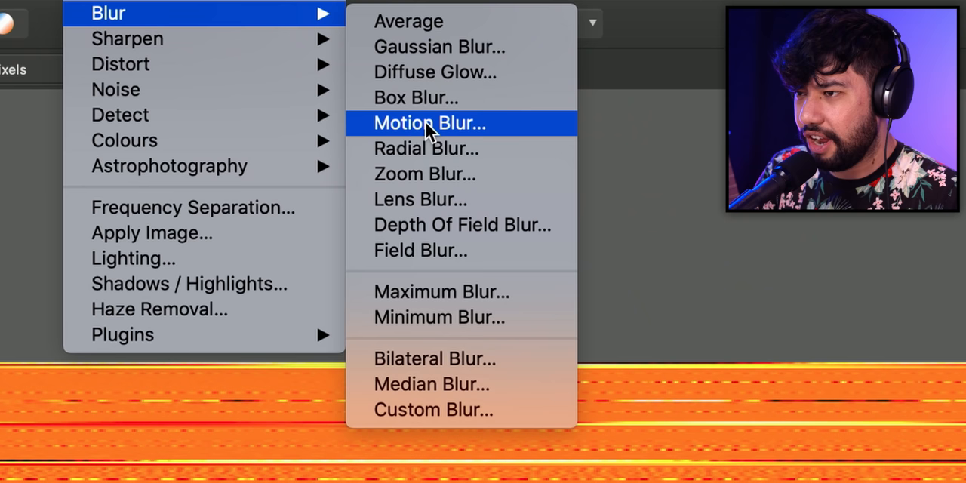
# Apply a Motion Blur of 4.9 px radius at 90° rotation to the spectrogram
pyautogui.click(432, 122)
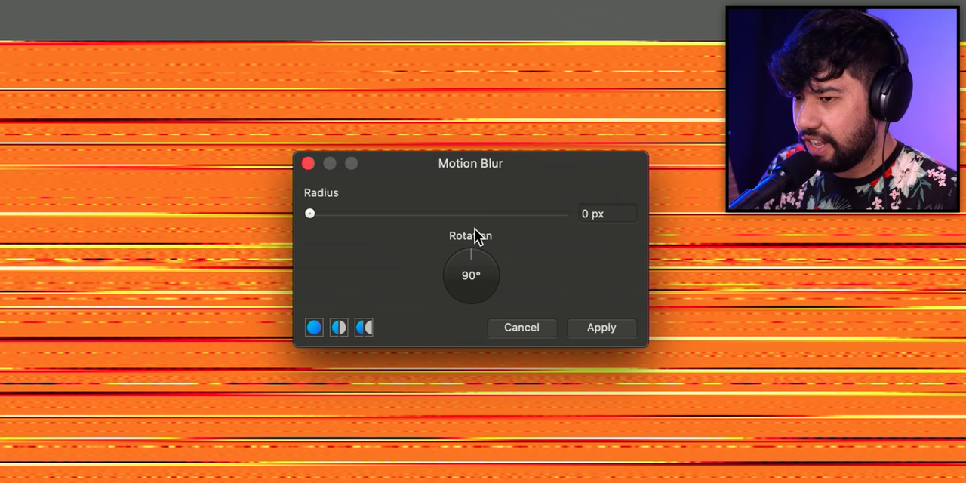
pyautogui.moveTo(310, 212); pyautogui.dragTo(390, 213)
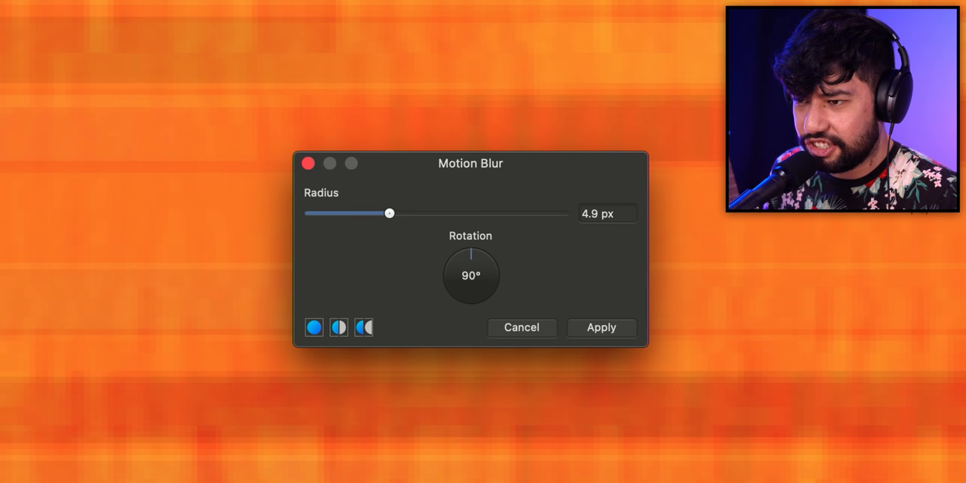
pyautogui.click(601, 326)
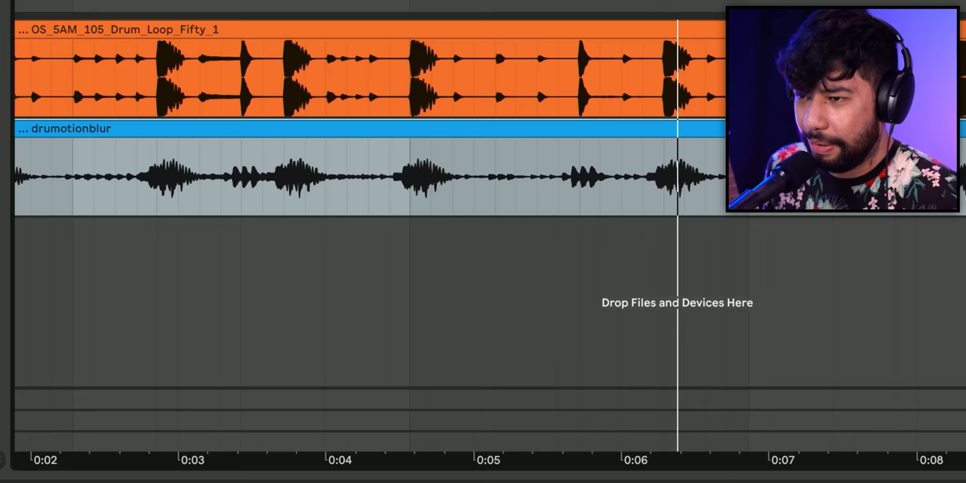
# Scroll the Arrangement view to the drumotionblur clip beneath the original drum loop
pyautogui.hscroll(3)
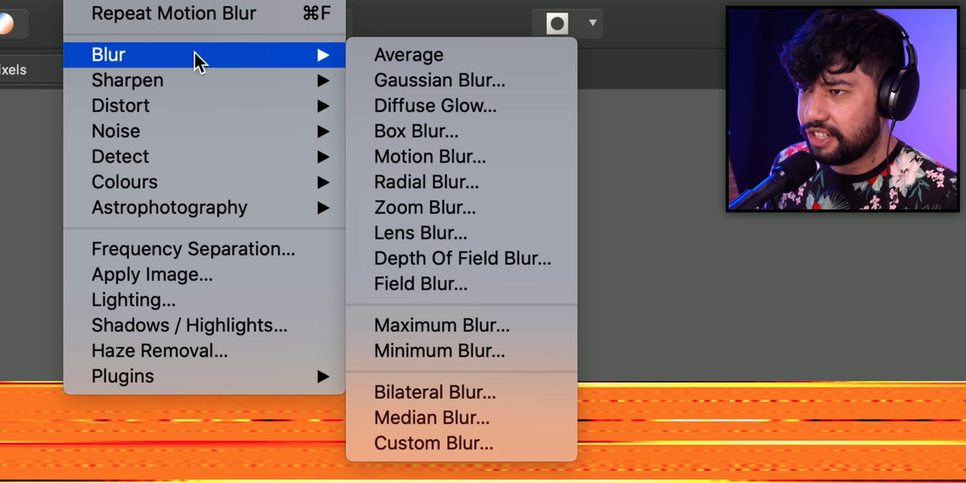
# Apply a light Motion Blur of about 1.3 px at 90° to the drum spectrogram
pyautogui.click(429, 157)
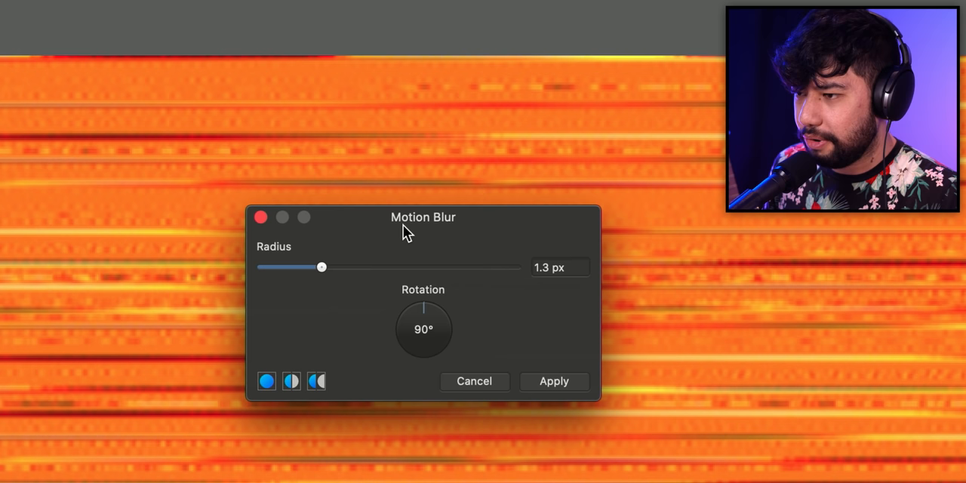
pyautogui.click(552, 381)
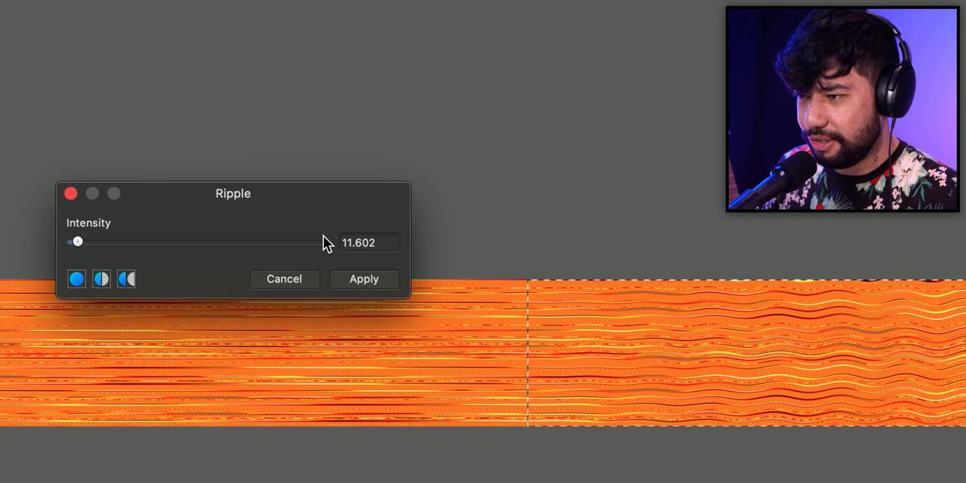
# Set the Ripple intensity to about 11.6 on the selected right-hand portion
pyautogui.click(363, 278)
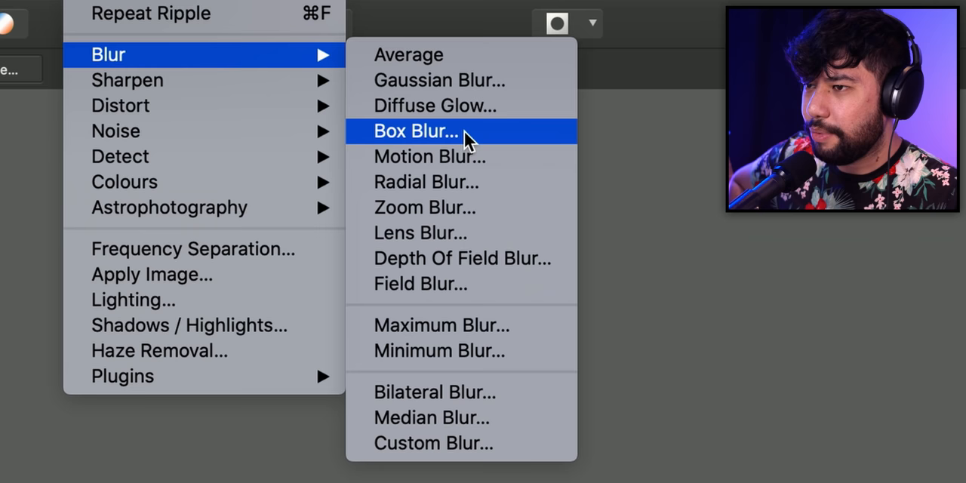
# Apply a Motion Blur of about 1 px to the rippled right-hand selection
pyautogui.click(429, 157)
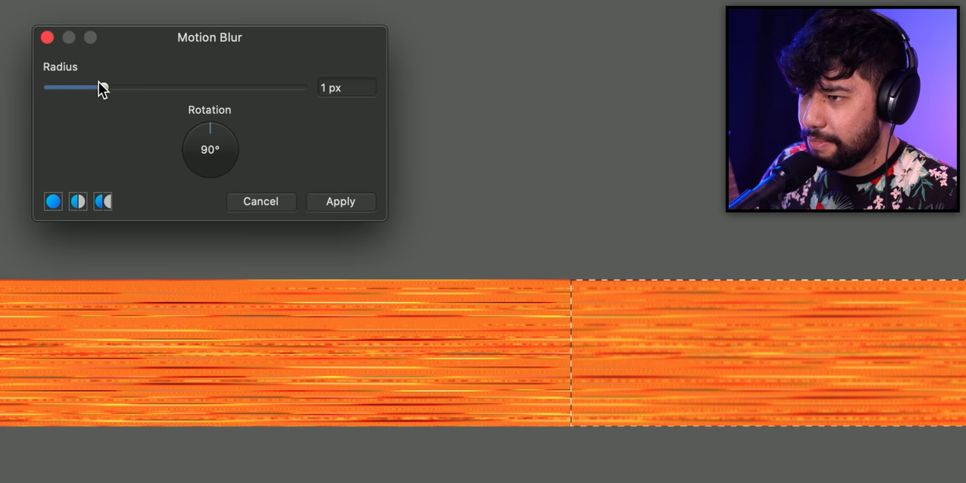
pyautogui.click(340, 201)
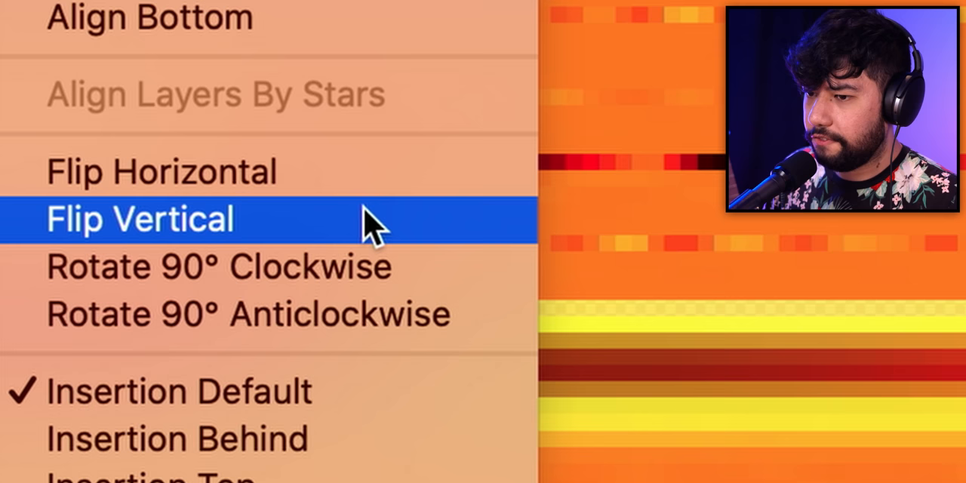
# Flip the selected left-hand snare section vertically via Arrange > Flip Vertical
pyautogui.click(139, 217)
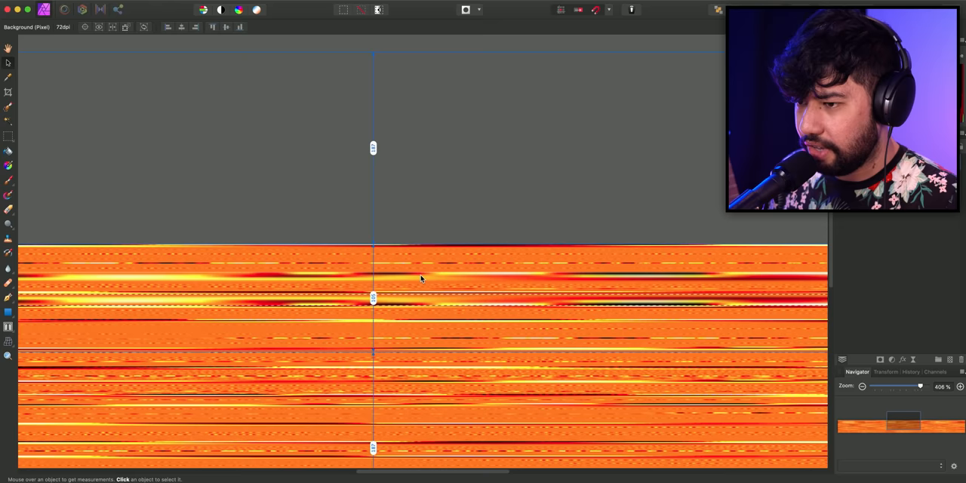